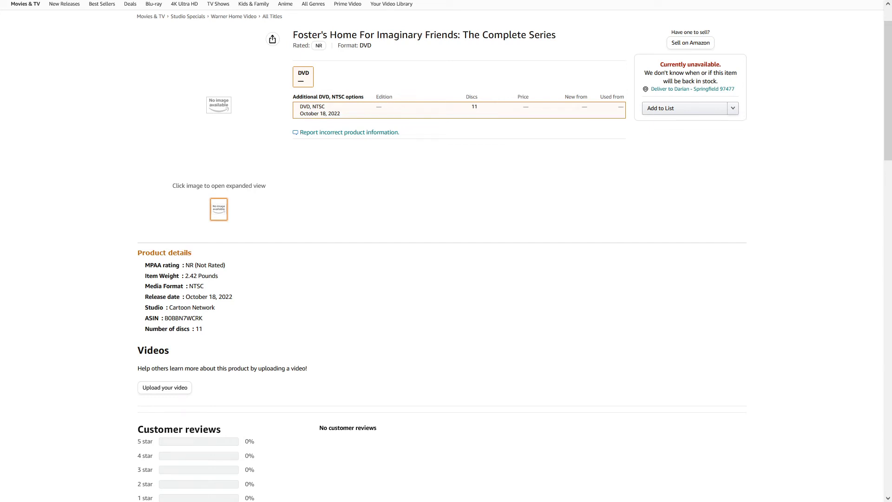
{"action": "mouse_move", "coordinate": [608, 127]}
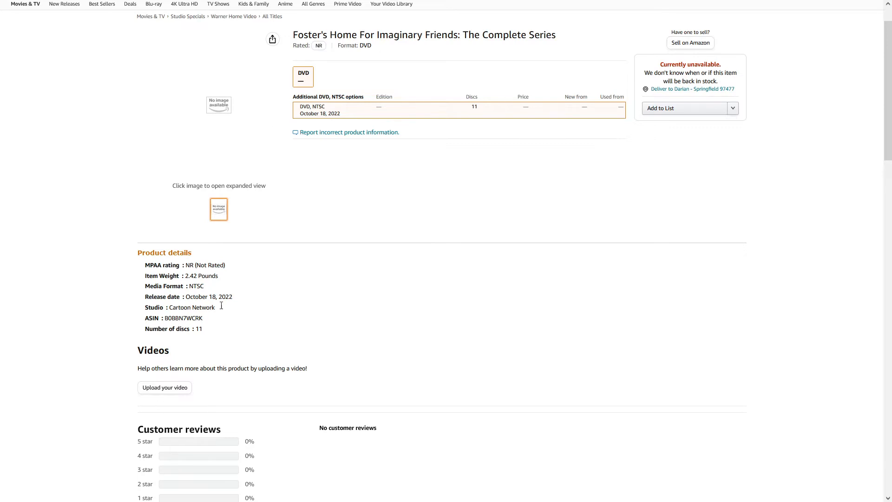
{"action": "mouse_move", "coordinate": [341, 118]}
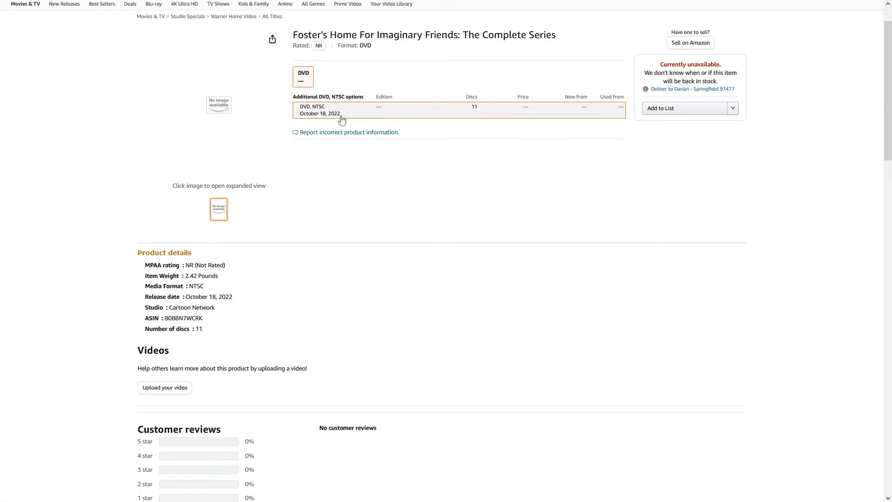
{"action": "mouse_move", "coordinate": [361, 116]}
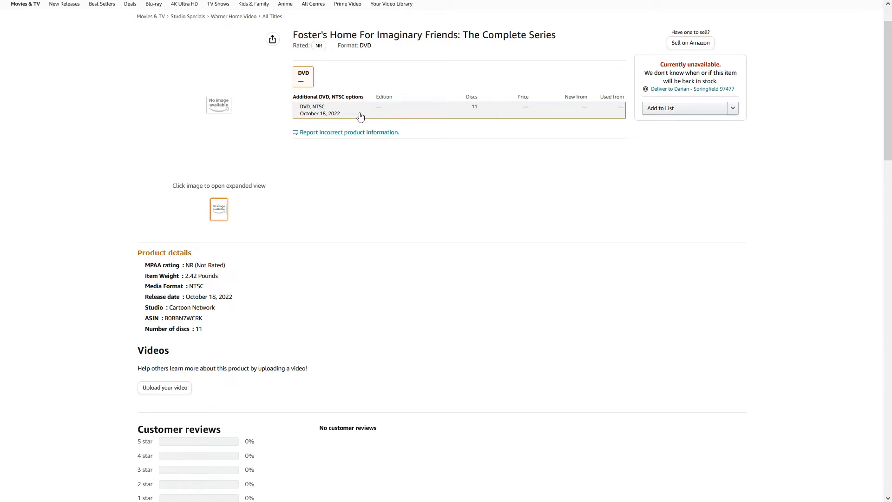